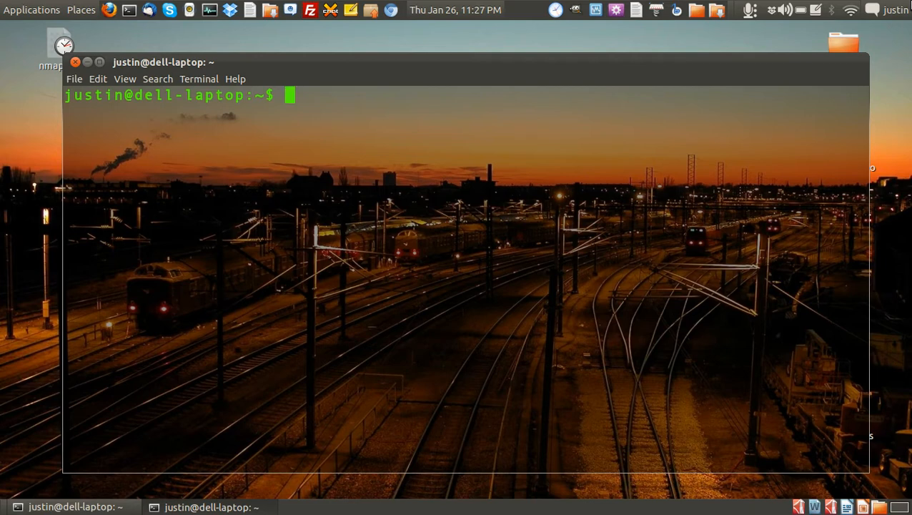
Run sudo apt-get install nmap, which reports nmap is already the newest version.
type("sudo")
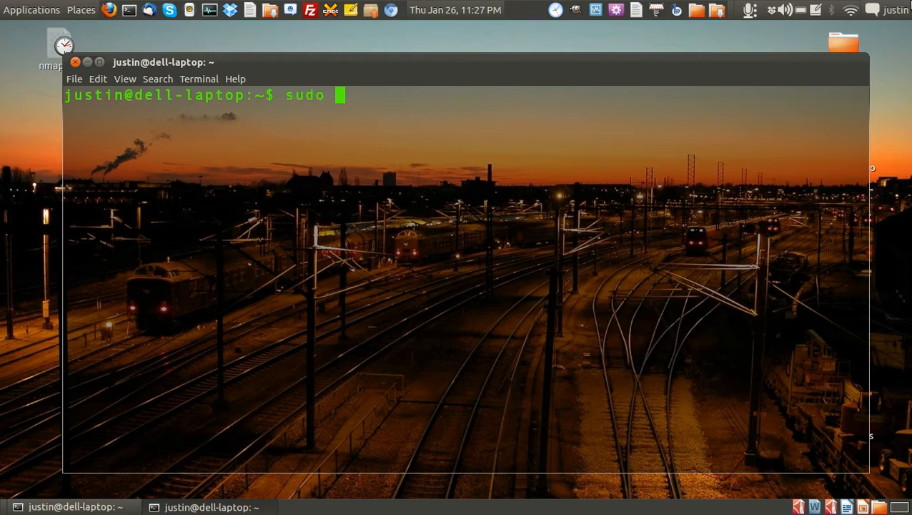
type("apt-get install")
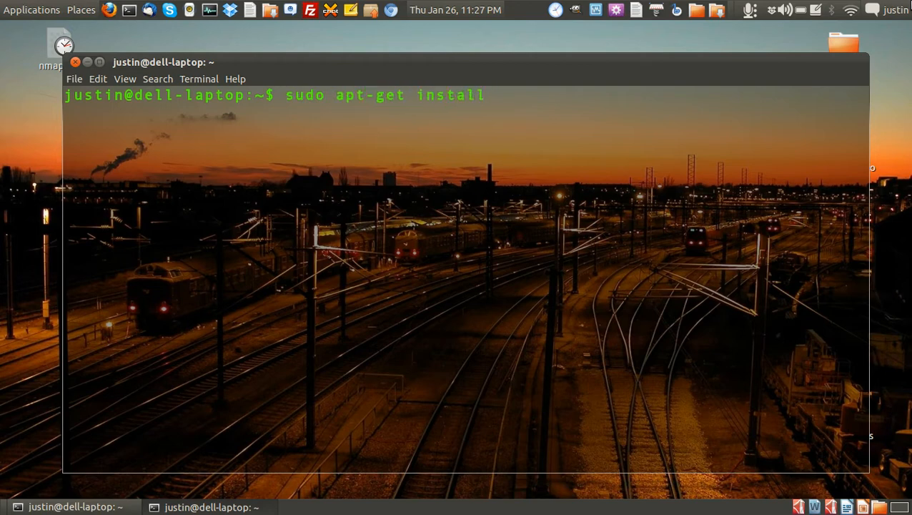
type("nmap")
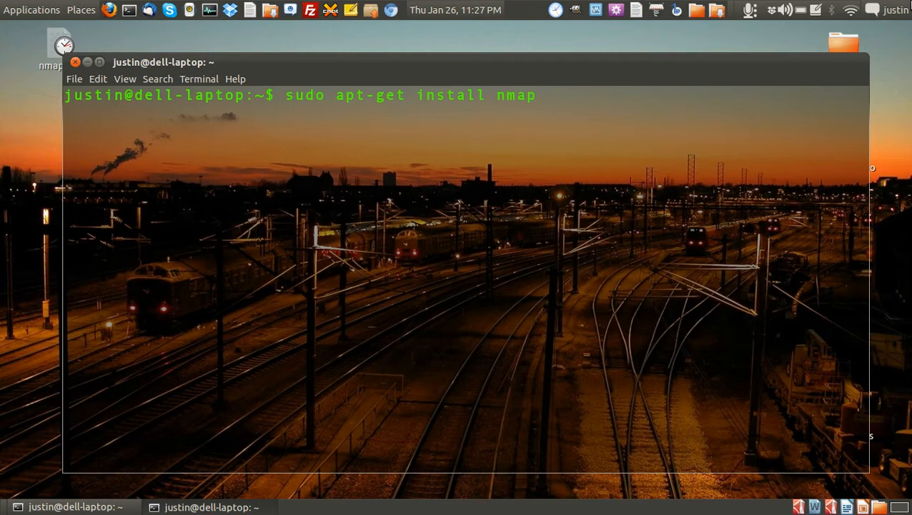
key("Return")
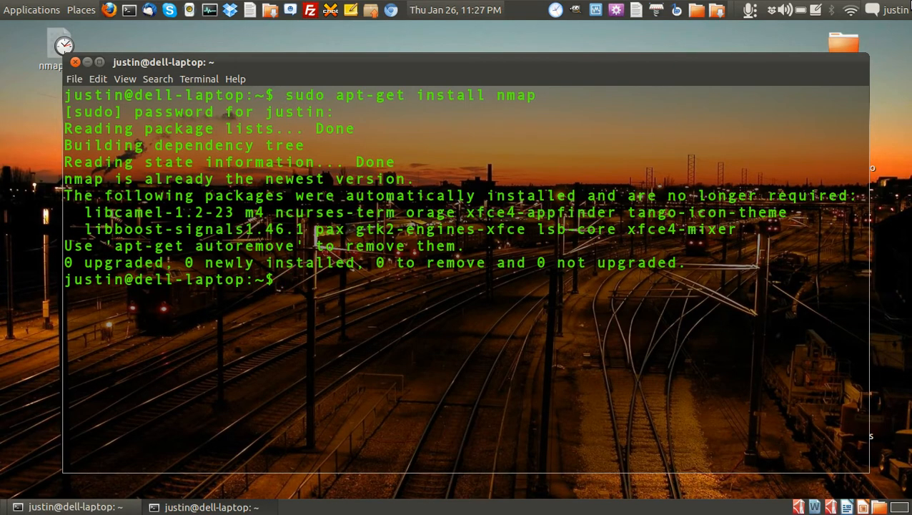
type("clear")
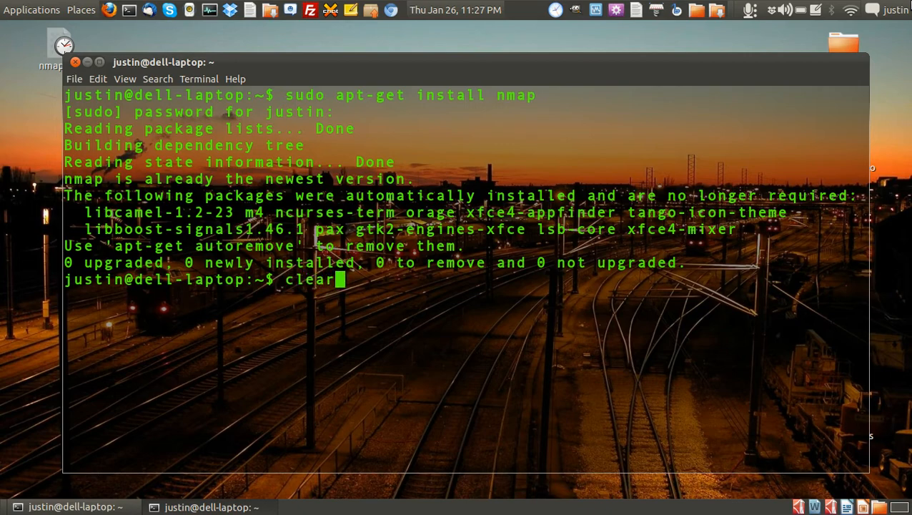
Clear the screen and run nmap localhost -p 1-65000, which lists three open ports.
key("Return")
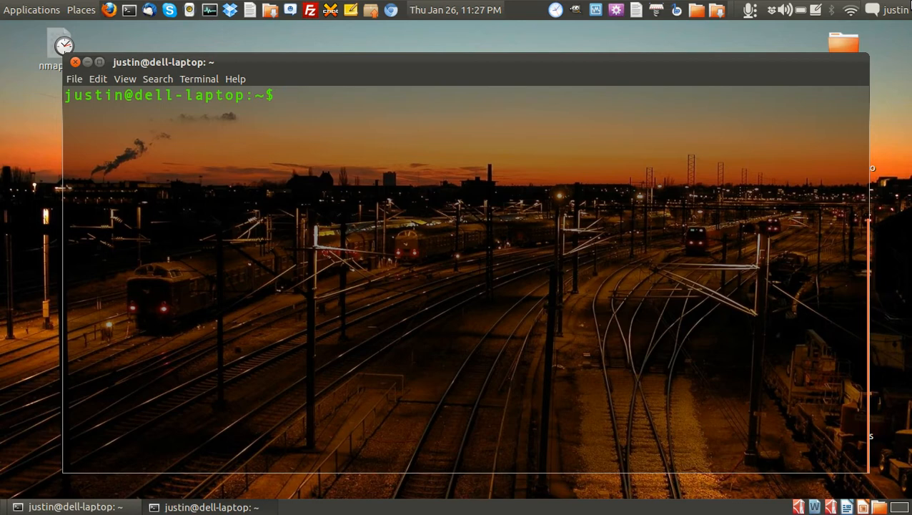
type("nmap localh")
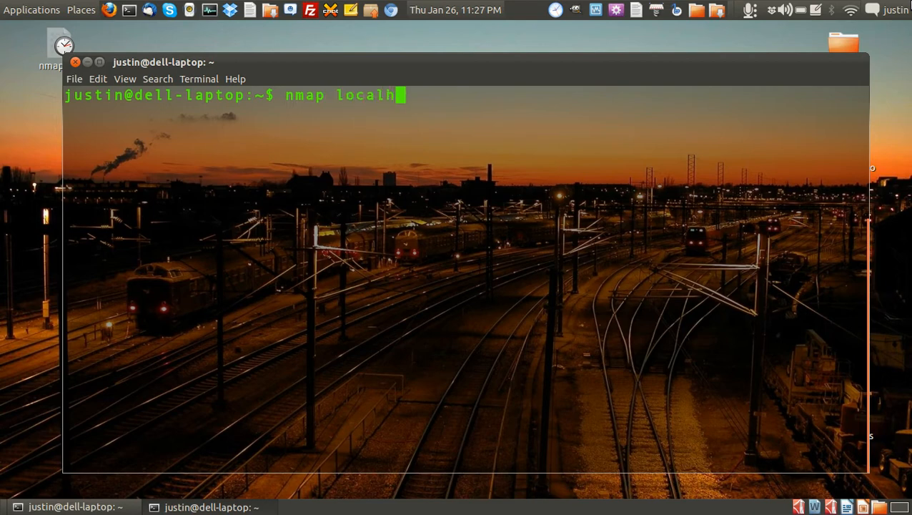
type("ost")
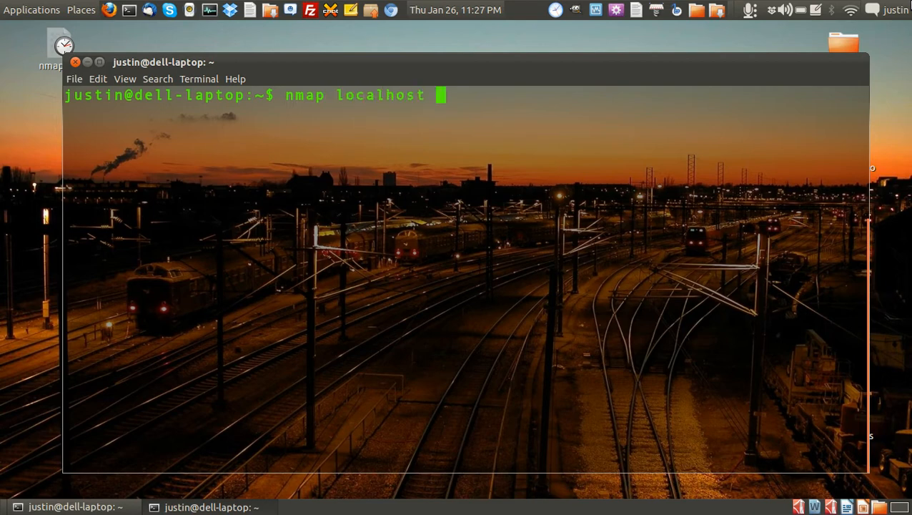
type("-p")
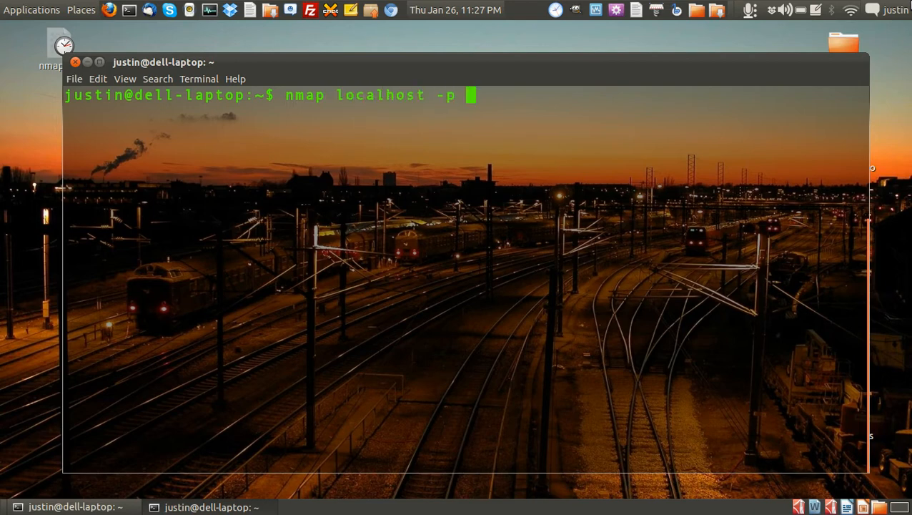
type("1-")
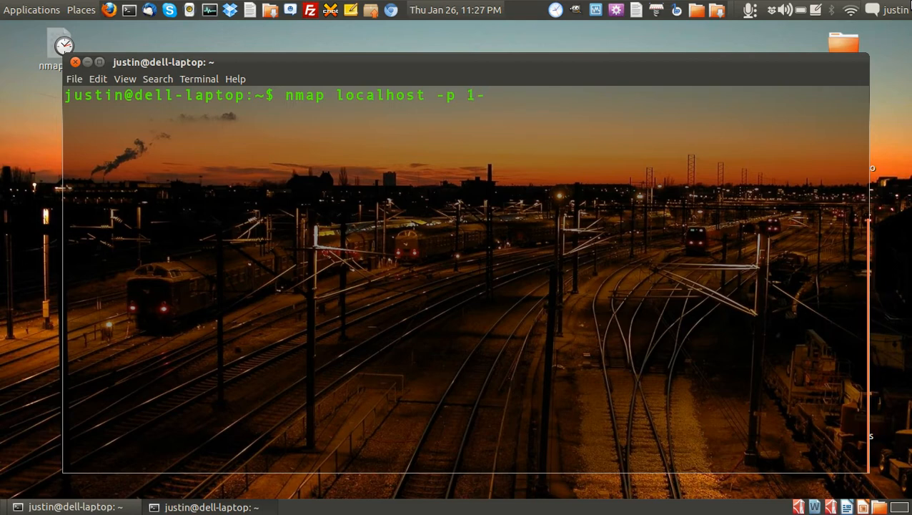
type("6500")
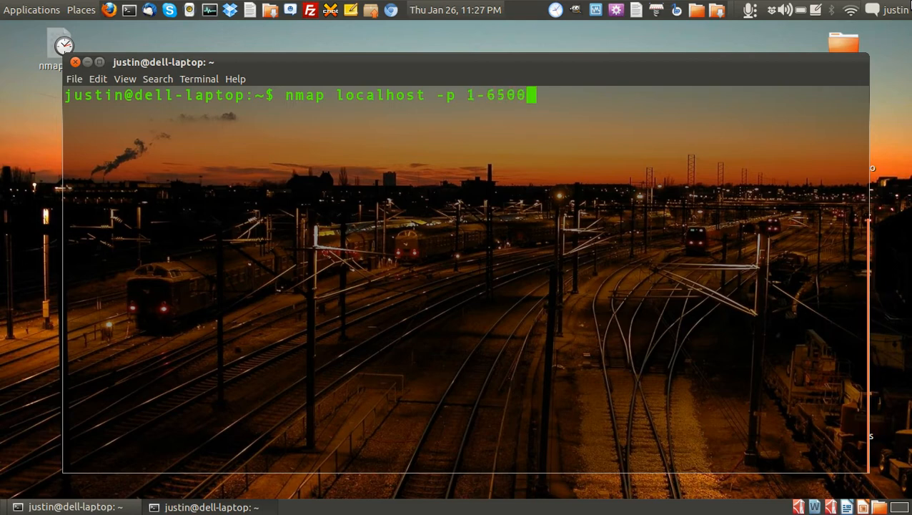
key("Return")
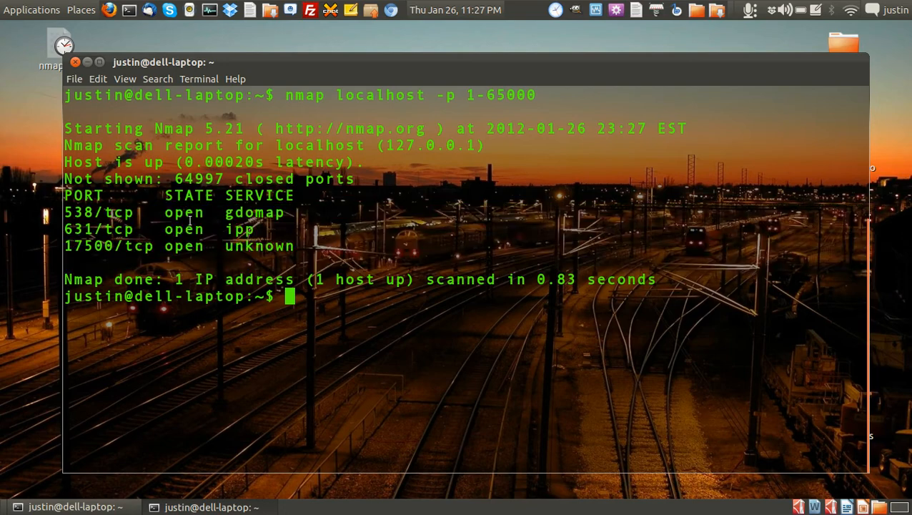
mouse_move(257, 193)
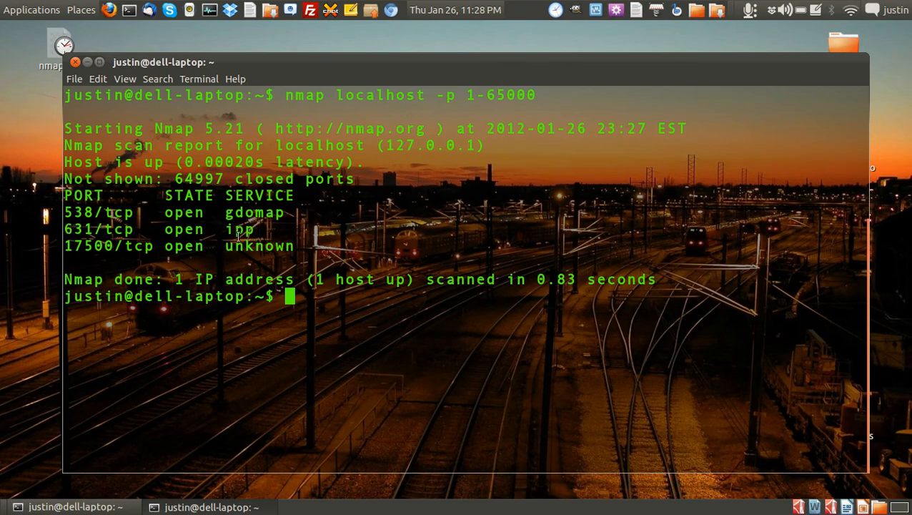
double_click(260, 245)
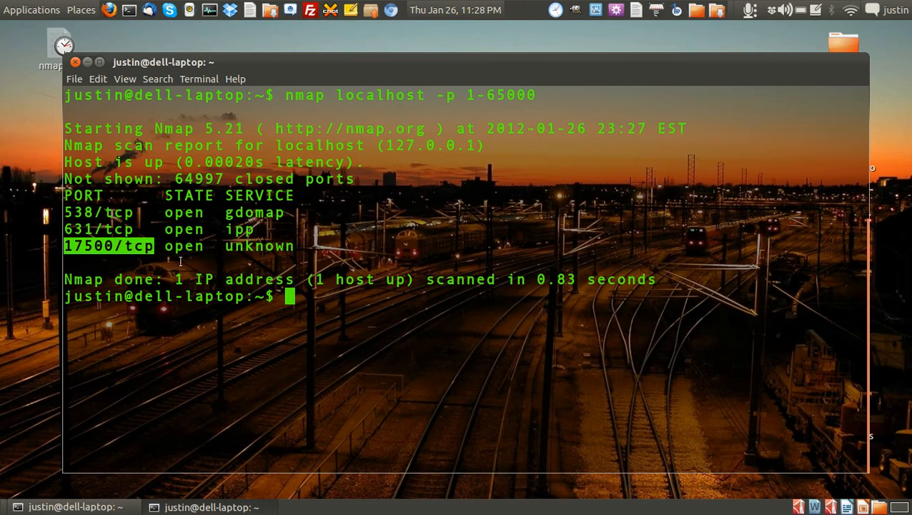
mouse_move(193, 254)
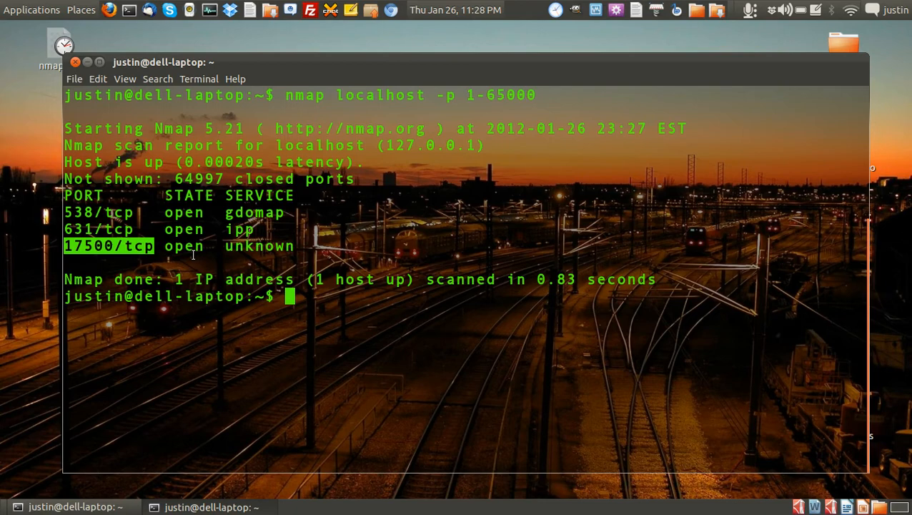
mouse_move(496, 304)
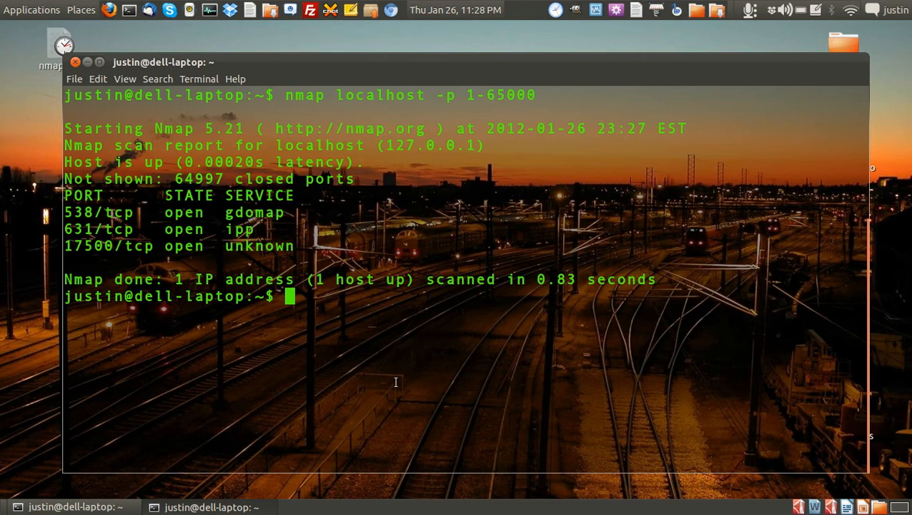
mouse_move(401, 372)
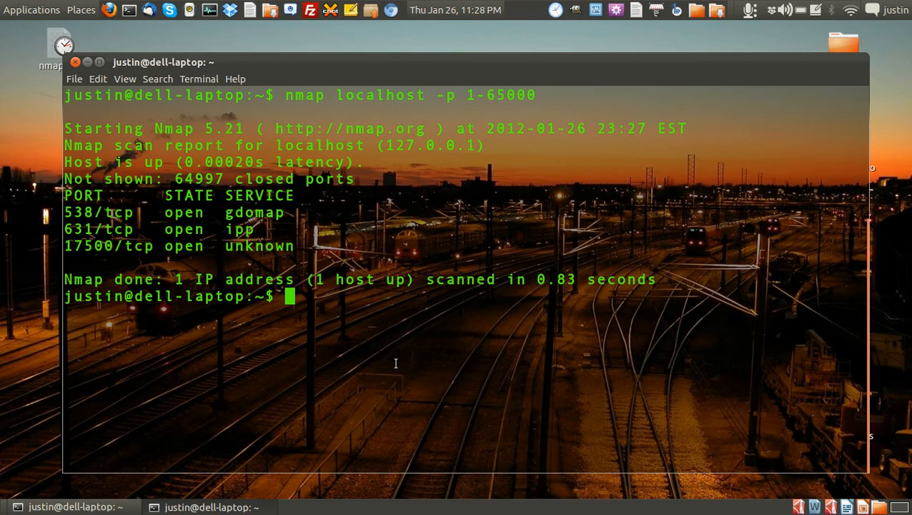
mouse_move(379, 322)
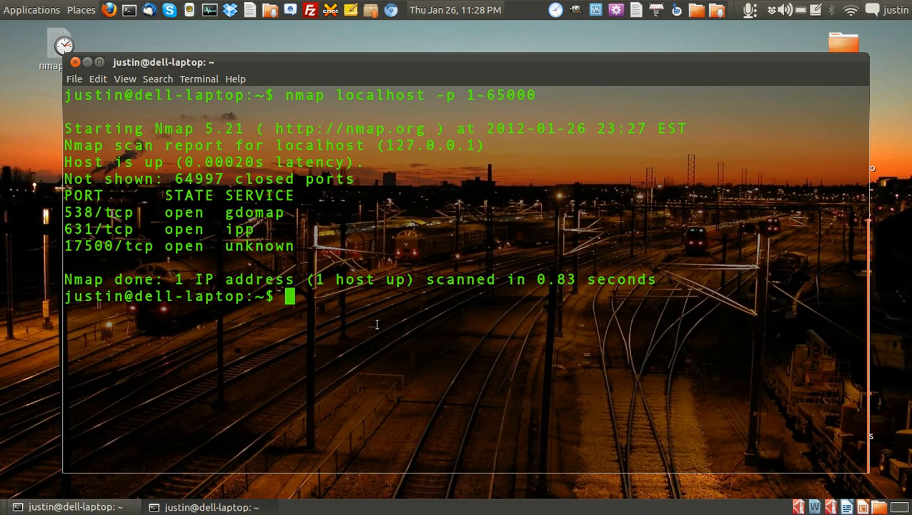
mouse_move(276, 219)
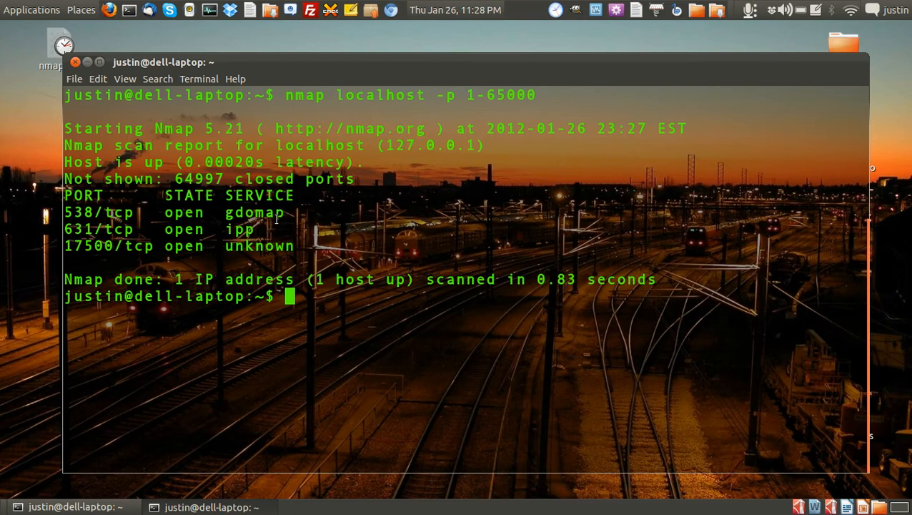
double_click(254, 212)
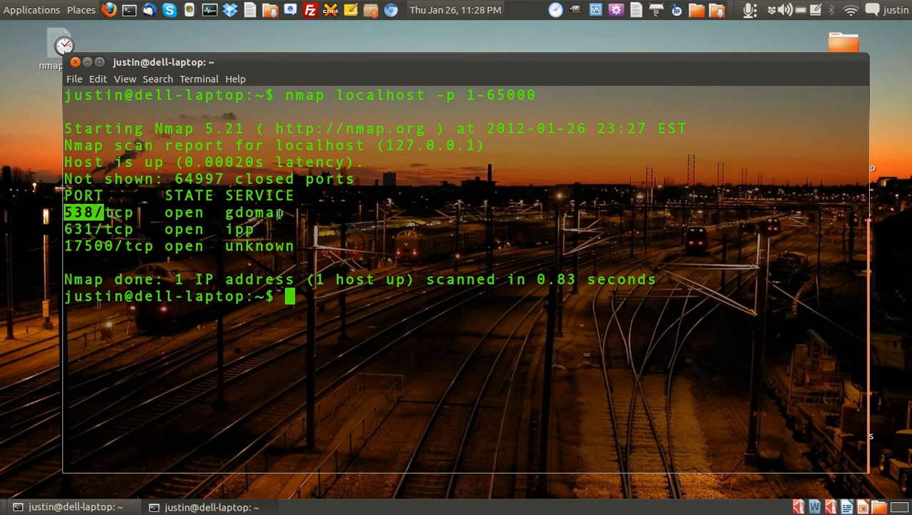
mouse_move(291, 206)
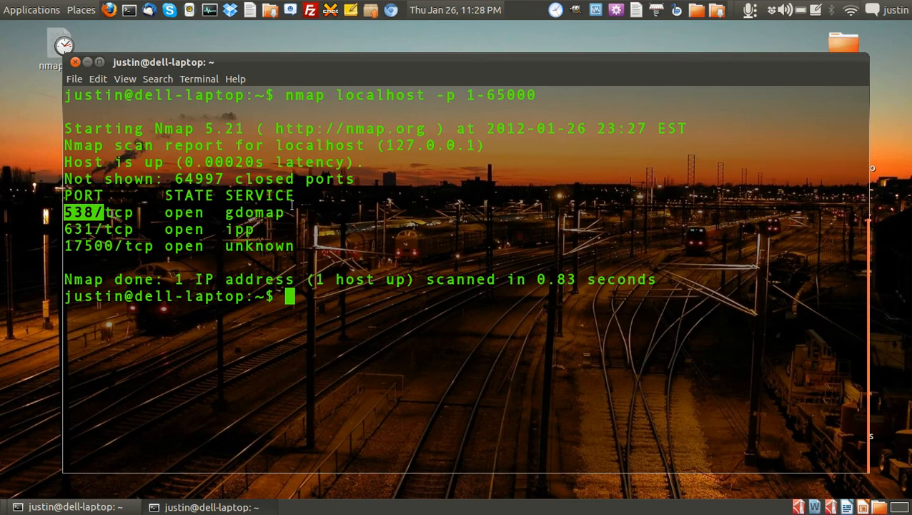